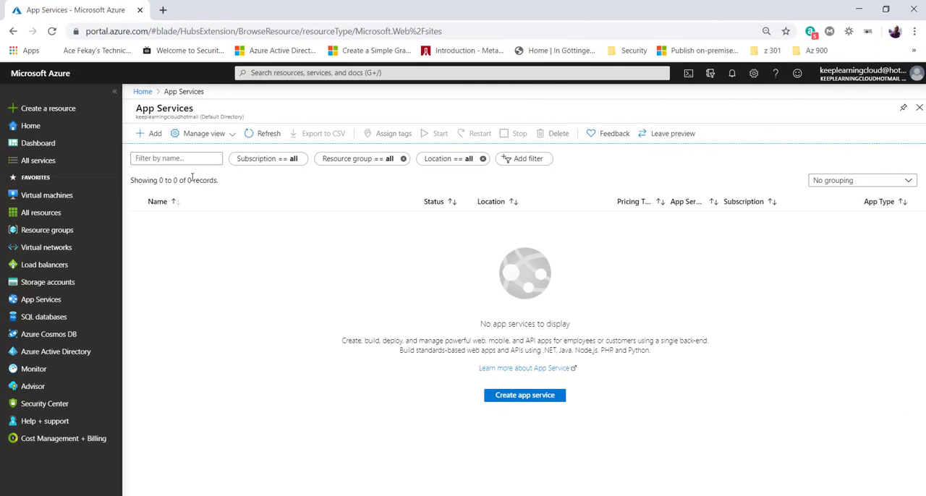
{"action": "mouse_move", "coordinate": [525, 395]}
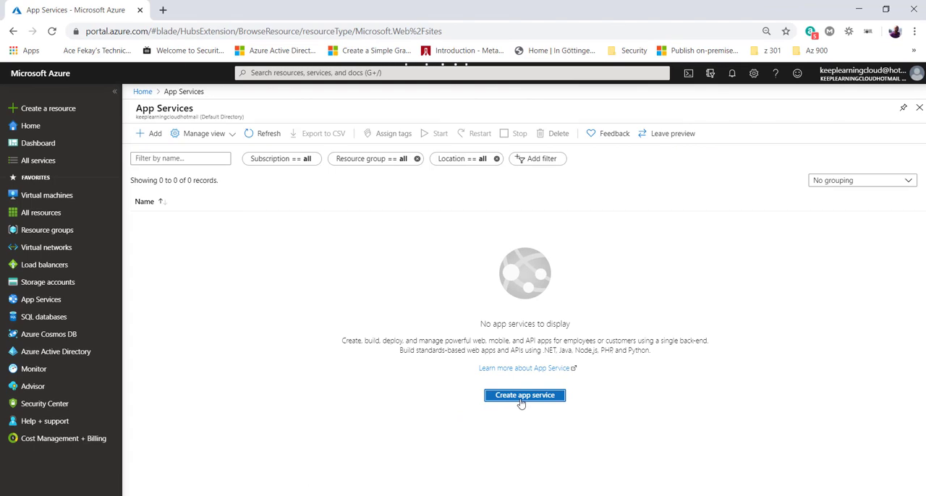
Start a new App Service web app in resource group 'sales', named 'createiveapp'
{"action": "left_click", "coordinate": [525, 395]}
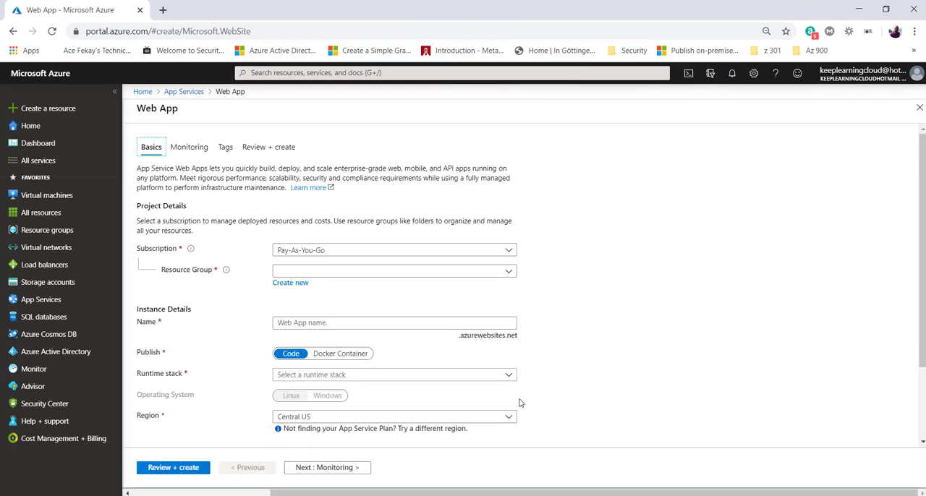
{"action": "mouse_move", "coordinate": [526, 398]}
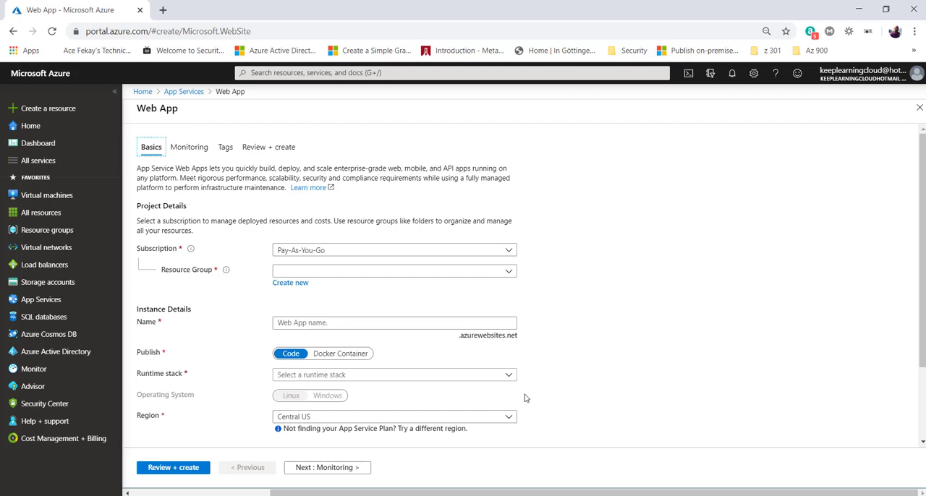
{"action": "mouse_move", "coordinate": [469, 339]}
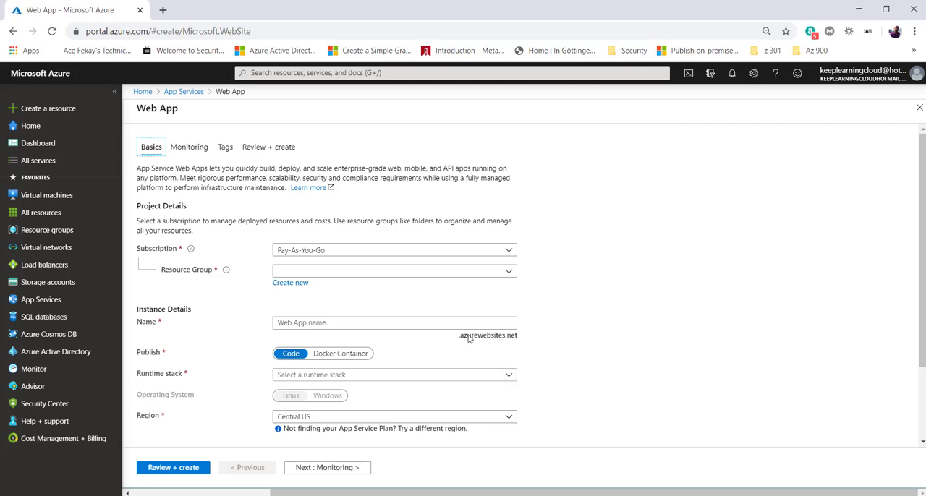
{"action": "left_click", "coordinate": [395, 271]}
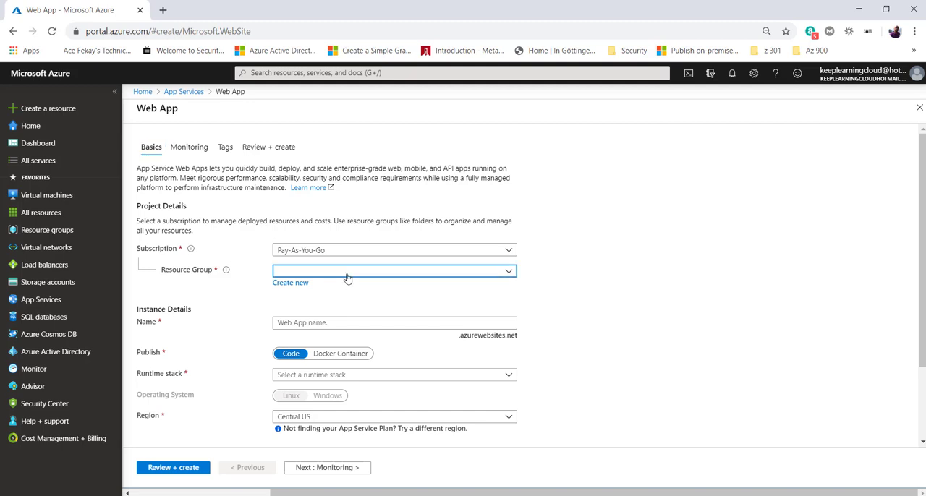
{"action": "type", "text": "sales"}
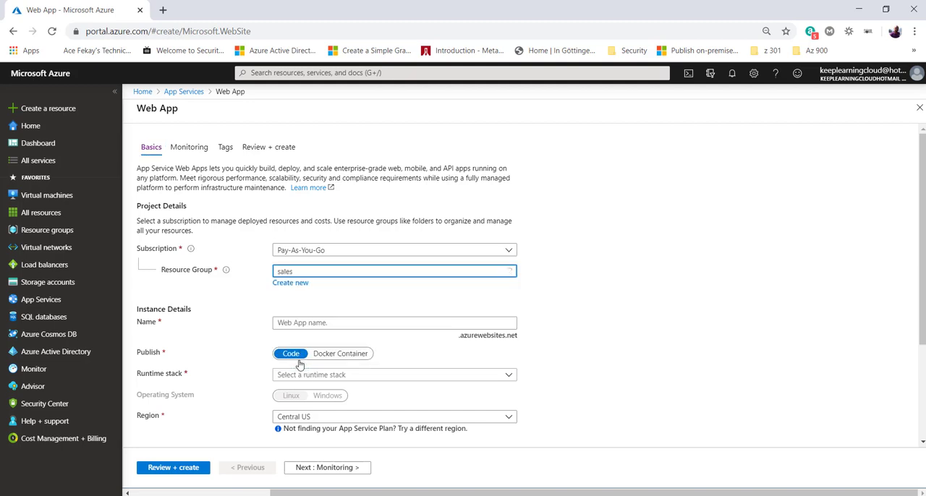
{"action": "left_click", "coordinate": [395, 323]}
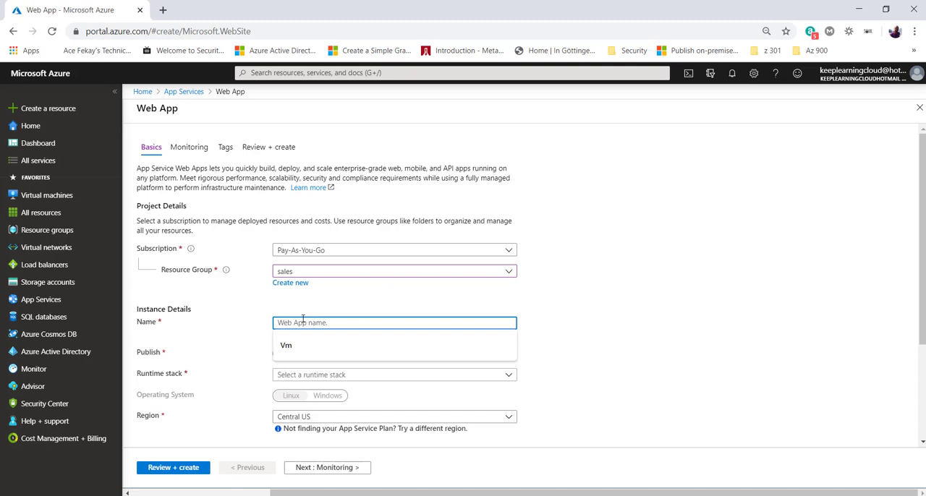
{"action": "type", "text": "createwebapp"}
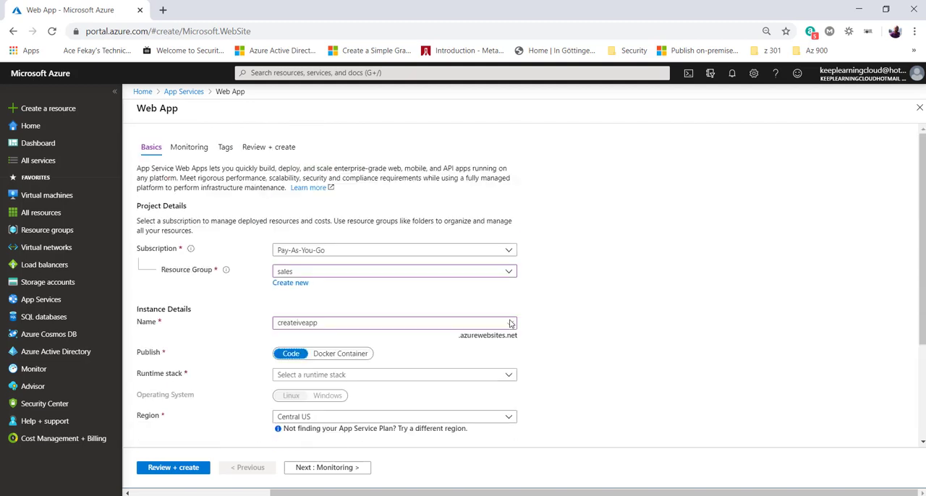
Keep publishing as Code and choose the Java 11 Tomcat 9.0 runtime stack
{"action": "scroll", "scroll_direction": "down", "scroll_amount": 3}
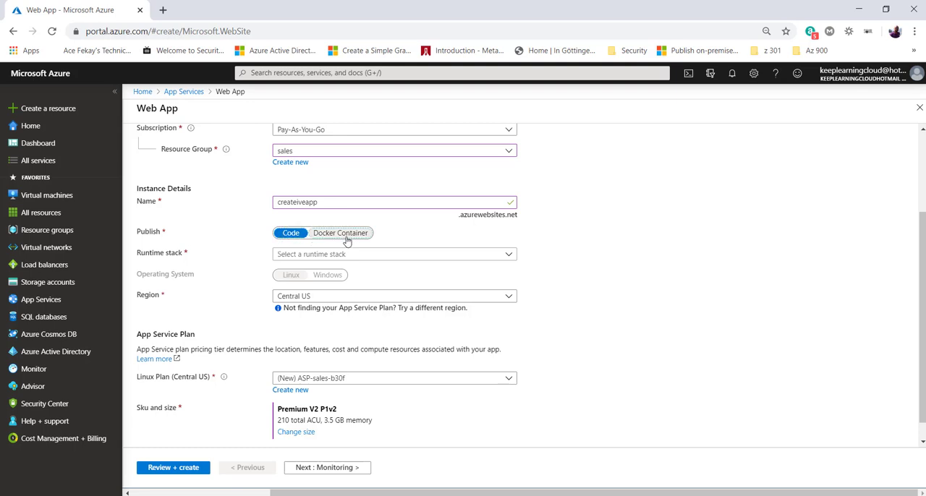
{"action": "left_click", "coordinate": [340, 233]}
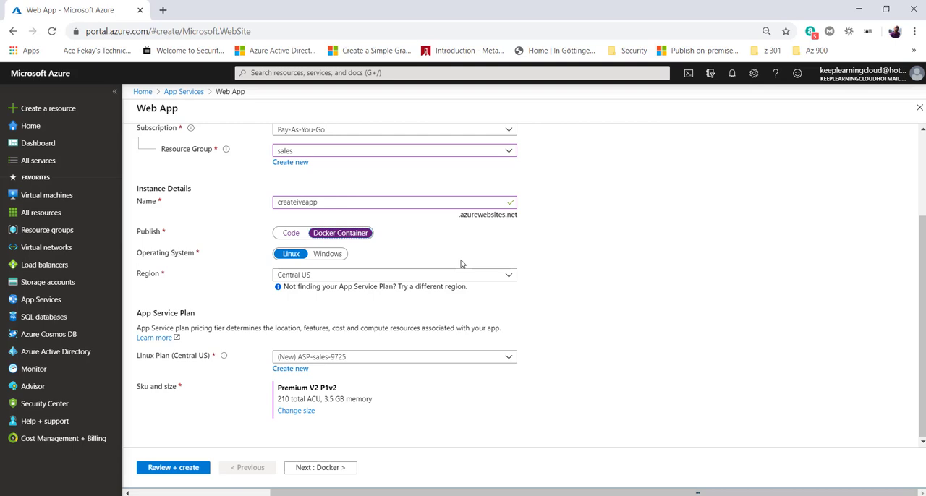
{"action": "left_click", "coordinate": [290, 233]}
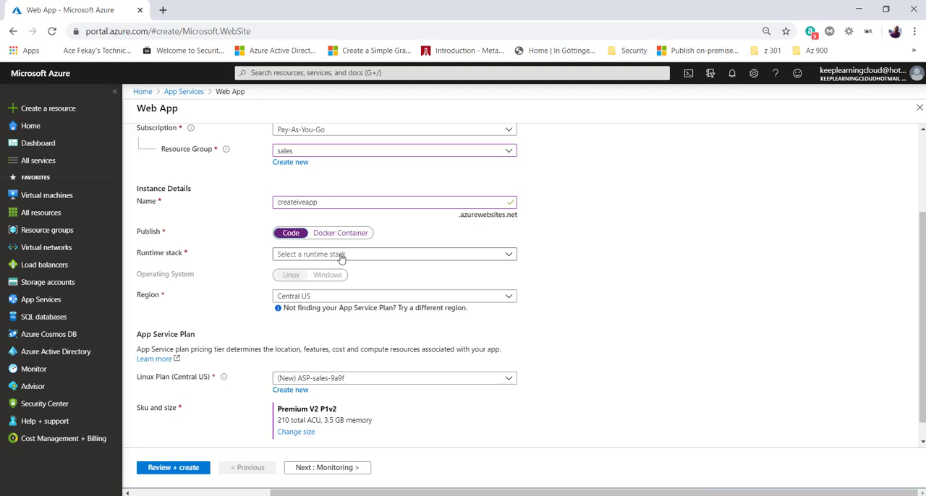
{"action": "left_click", "coordinate": [393, 254]}
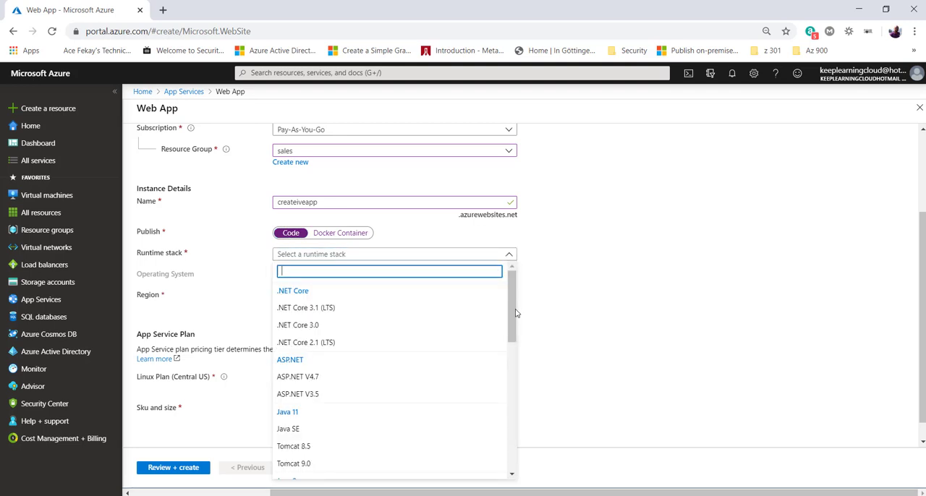
{"action": "scroll", "scroll_direction": "down", "scroll_amount": 3}
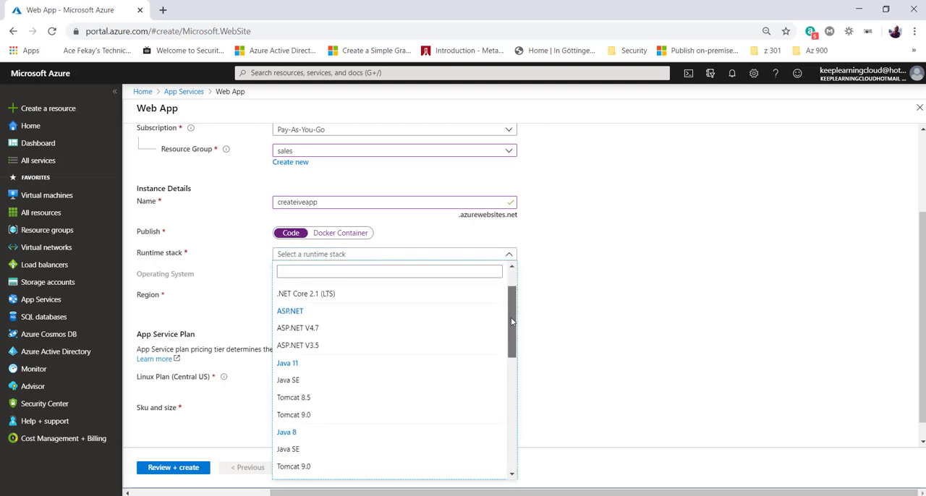
{"action": "scroll", "scroll_direction": "down", "scroll_amount": 3}
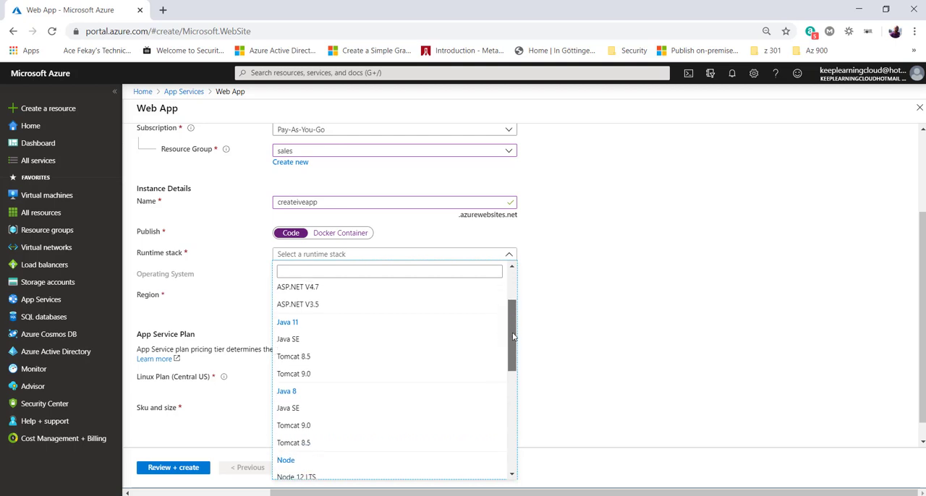
{"action": "scroll", "scroll_direction": "down", "scroll_amount": 3}
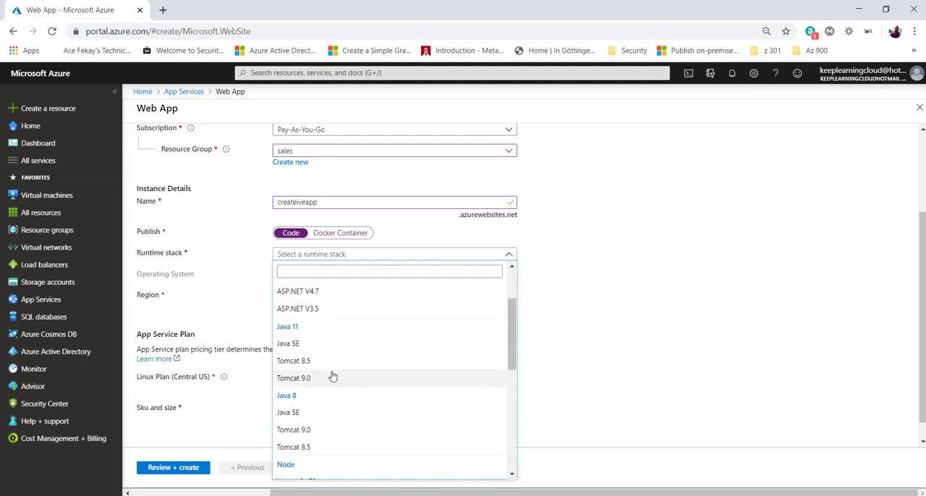
{"action": "left_click", "coordinate": [294, 377]}
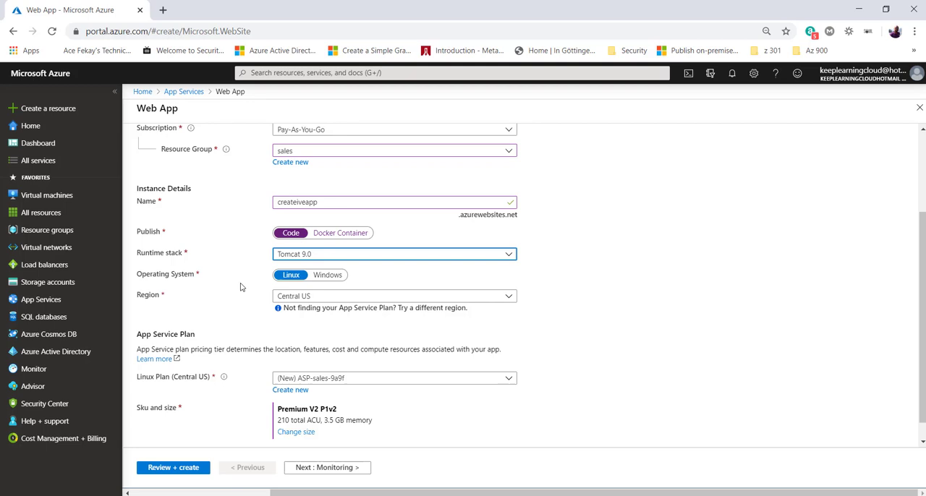
{"action": "mouse_move", "coordinate": [327, 275]}
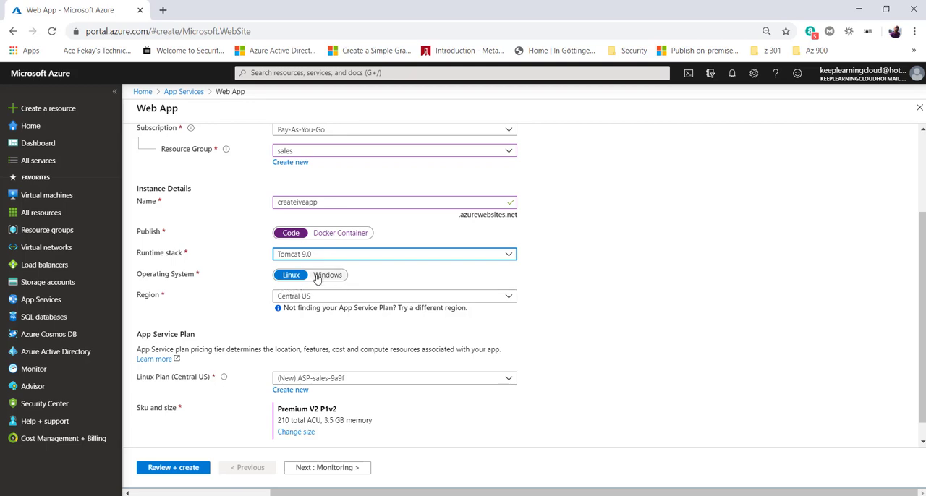
{"action": "left_click", "coordinate": [291, 275]}
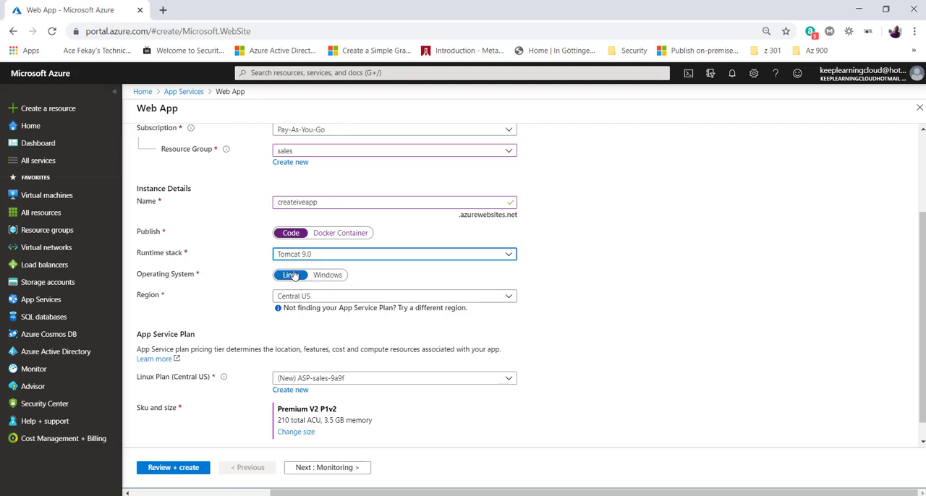
{"action": "left_click", "coordinate": [394, 295]}
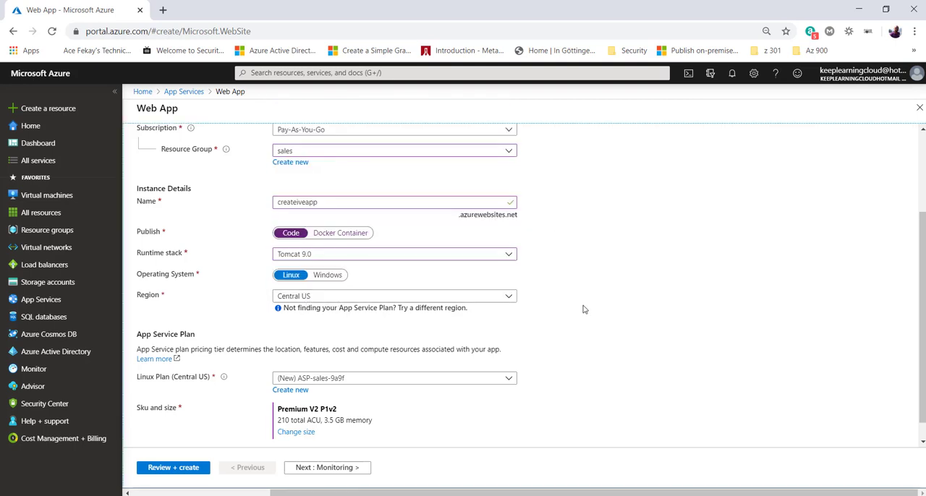
{"action": "scroll", "scroll_direction": "down", "scroll_amount": 3}
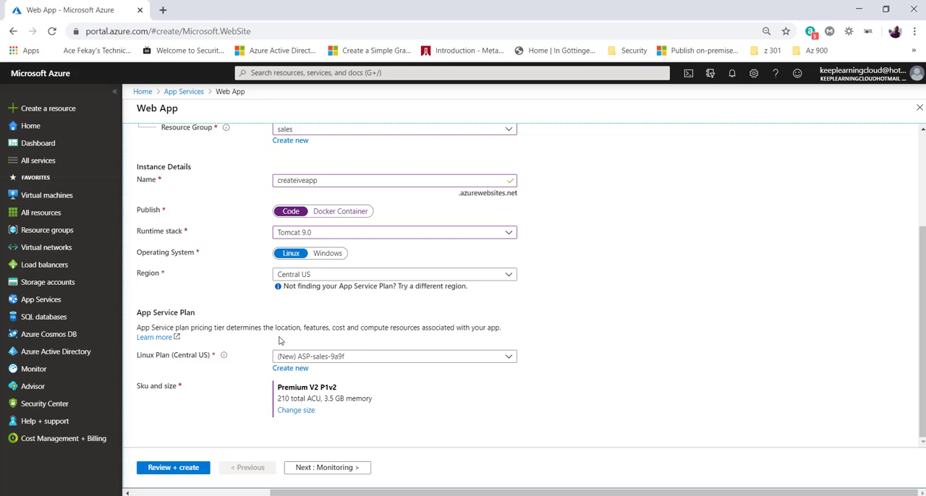
{"action": "mouse_move", "coordinate": [305, 320]}
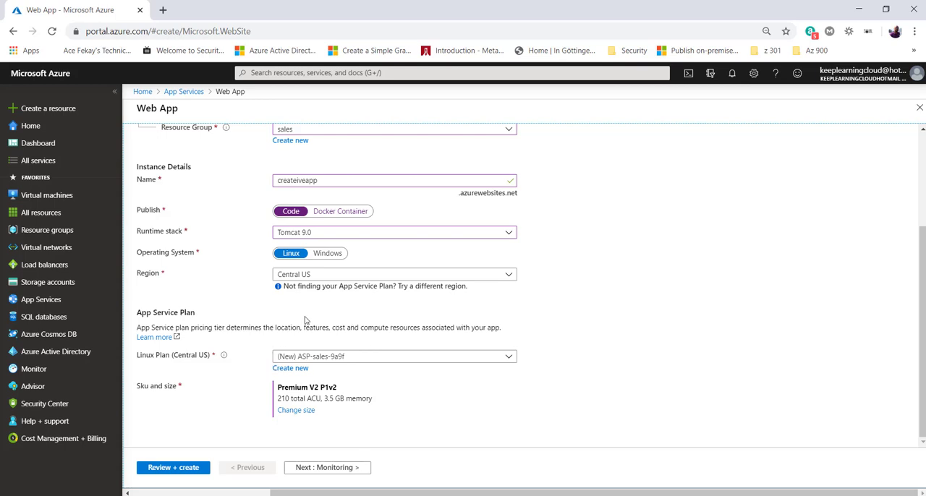
{"action": "mouse_move", "coordinate": [413, 390]}
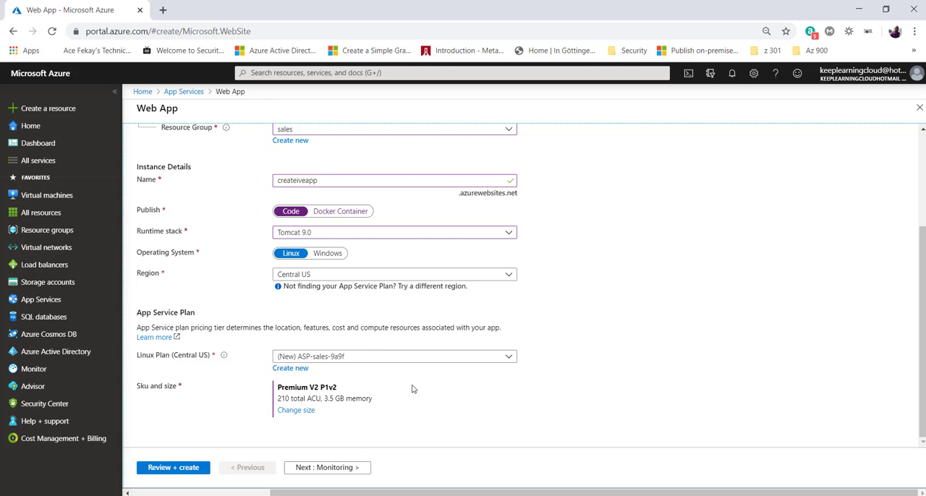
{"action": "mouse_move", "coordinate": [352, 211]}
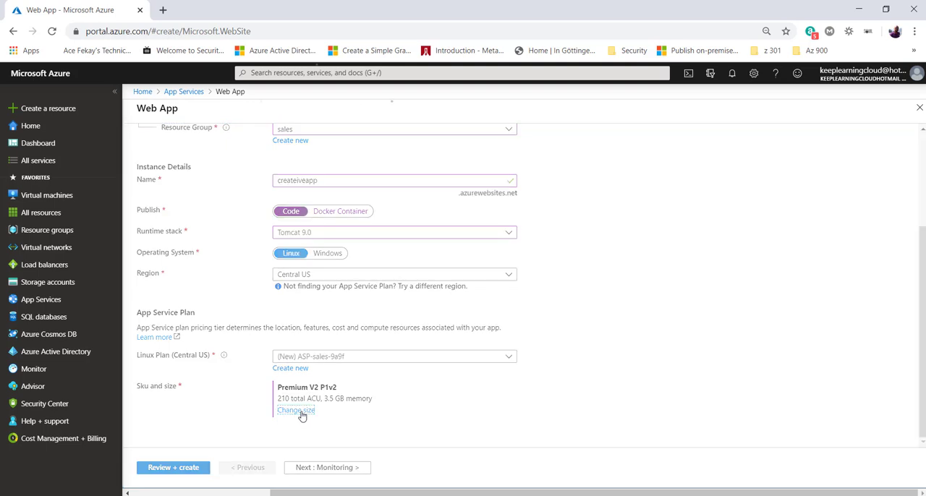
Open the Spec Picker on the Production tab showing P1V2, P2V2 and P3V2
{"action": "left_click", "coordinate": [296, 411]}
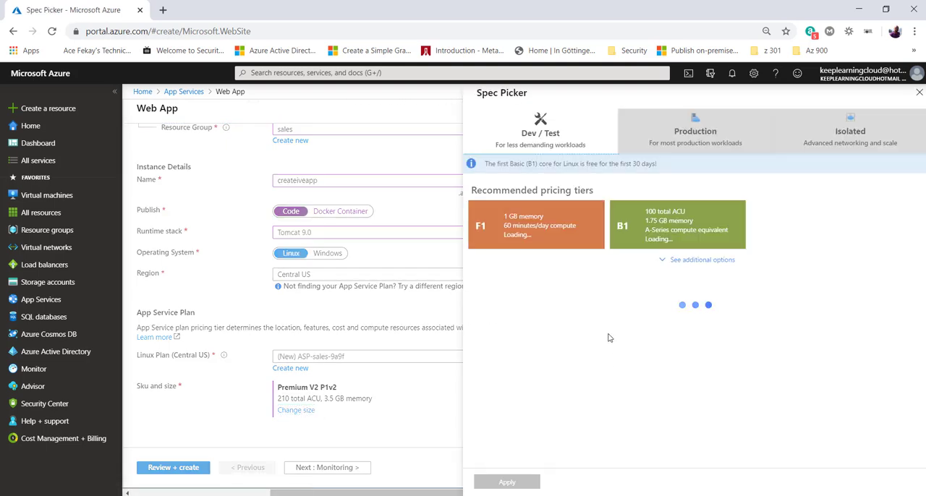
{"action": "left_click", "coordinate": [691, 131]}
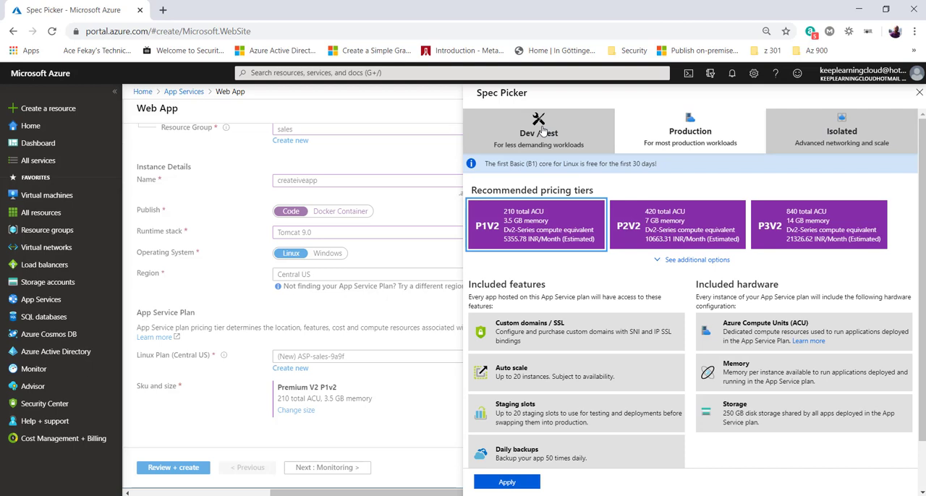
{"action": "mouse_move", "coordinate": [557, 143]}
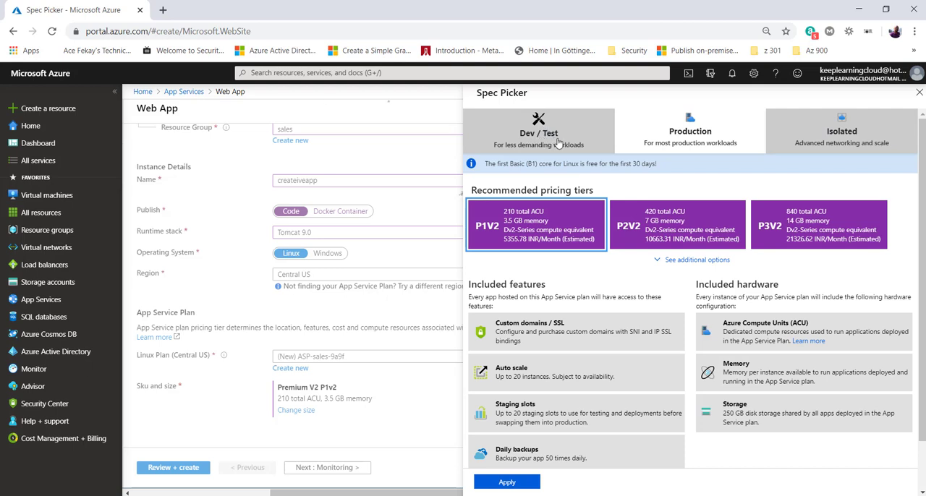
{"action": "mouse_move", "coordinate": [556, 144]}
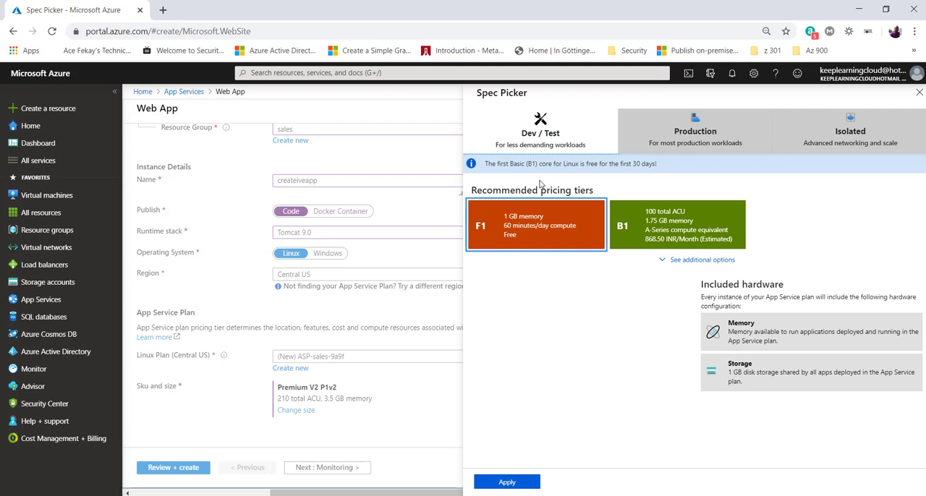
{"action": "mouse_move", "coordinate": [528, 243]}
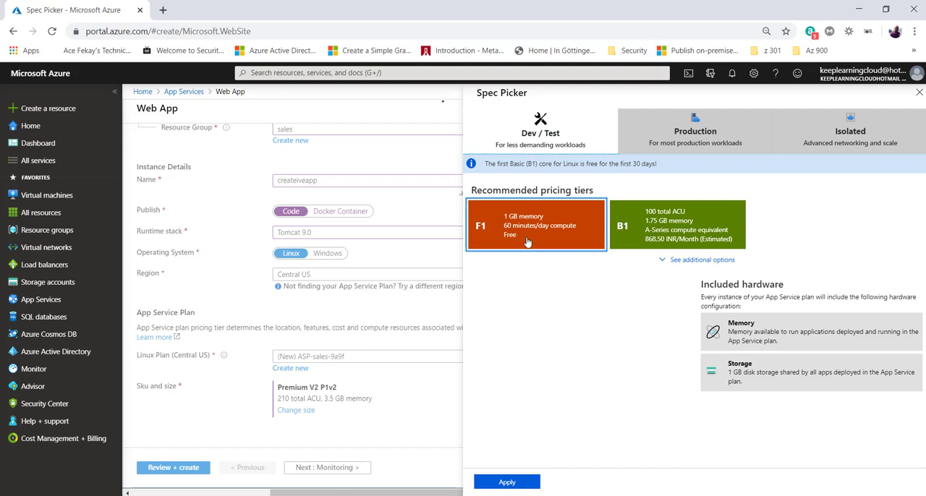
{"action": "mouse_move", "coordinate": [544, 233]}
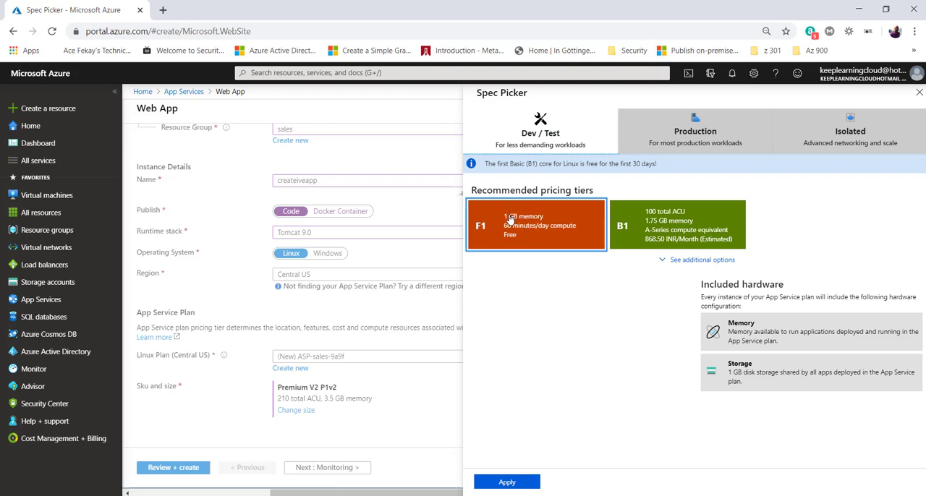
{"action": "mouse_move", "coordinate": [525, 245]}
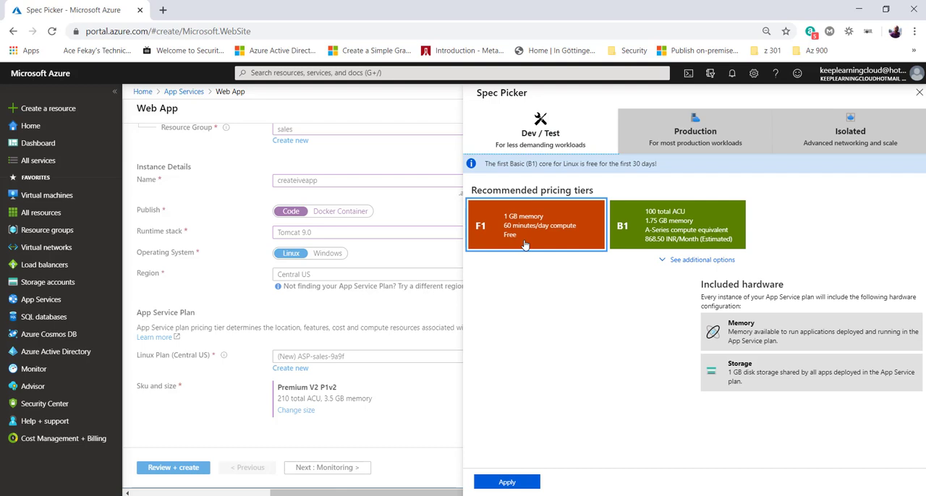
{"action": "mouse_move", "coordinate": [604, 233]}
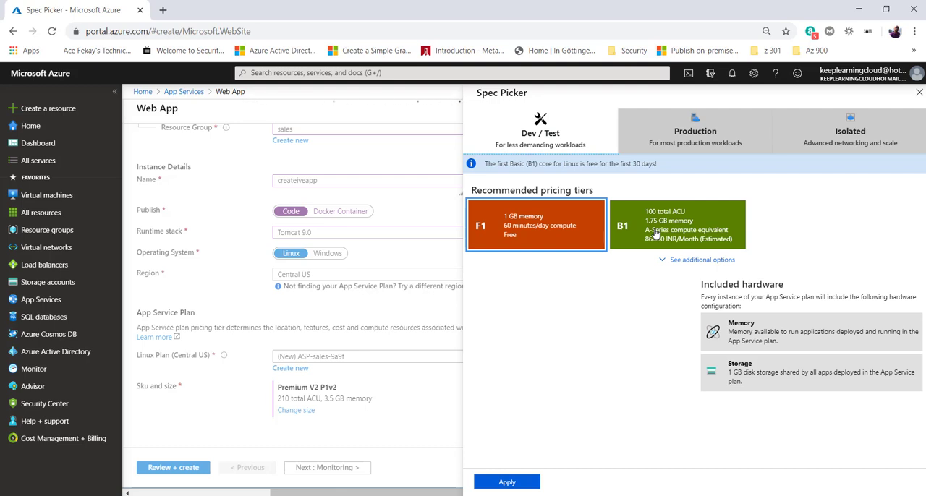
Inspect the B1 tier's features, then return to the Production tiers
{"action": "left_click", "coordinate": [676, 225]}
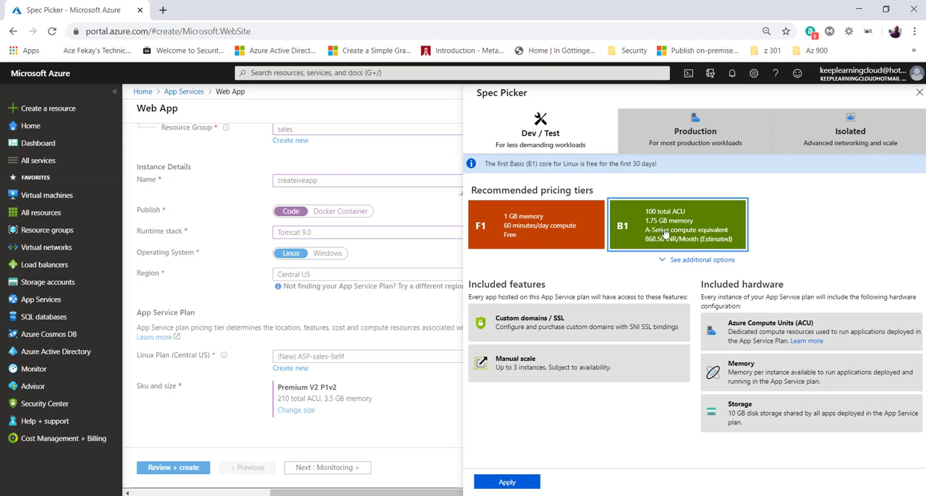
{"action": "mouse_move", "coordinate": [636, 241]}
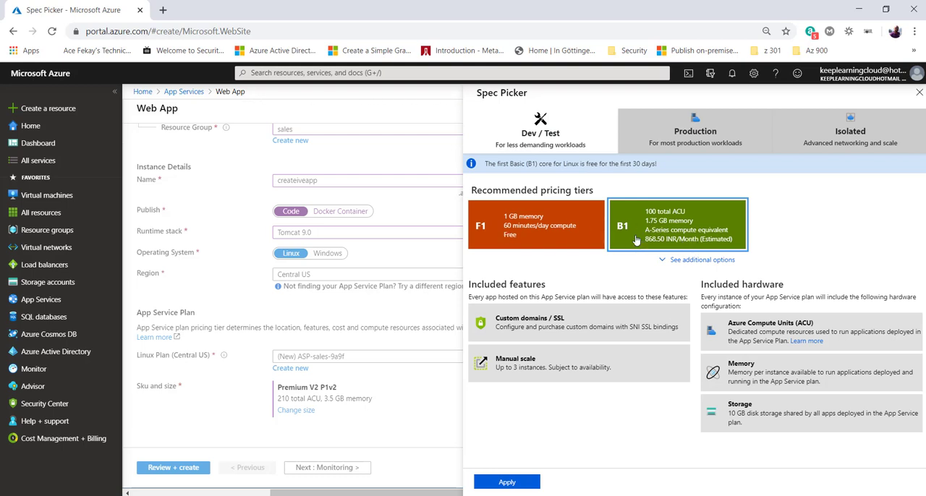
{"action": "left_click", "coordinate": [690, 131]}
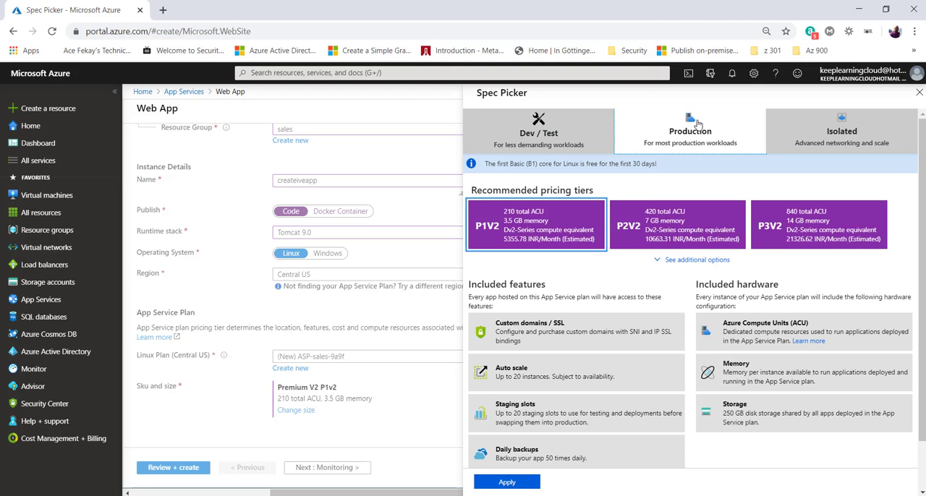
{"action": "mouse_move", "coordinate": [687, 268]}
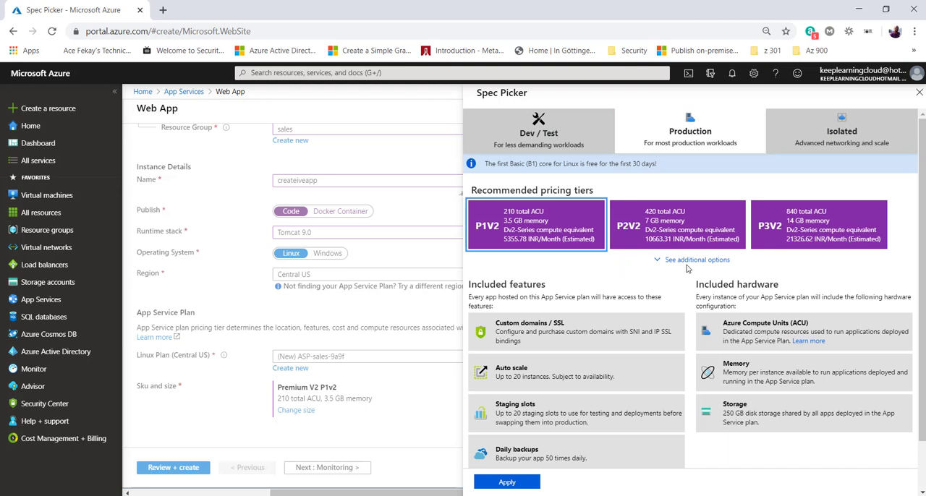
{"action": "mouse_move", "coordinate": [491, 239]}
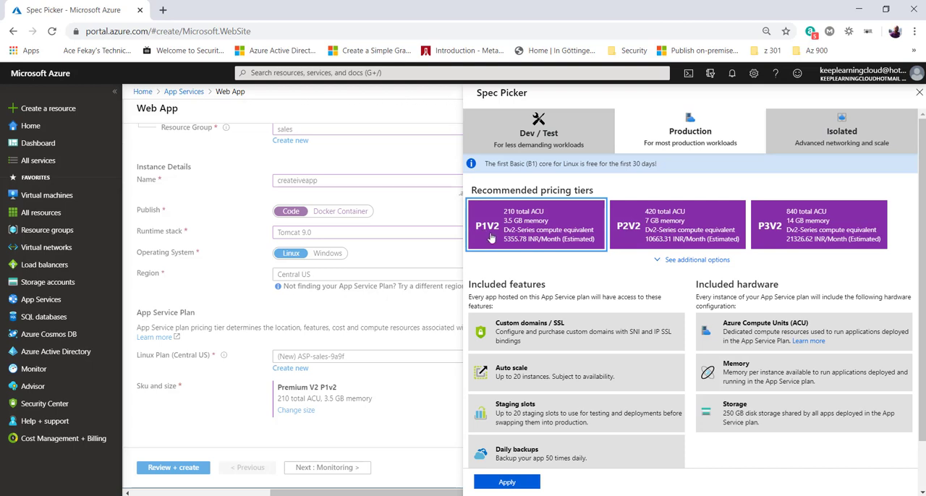
Compare P2V2 and P3V2, then reveal additional tiers S1, S2 and S3
{"action": "left_click", "coordinate": [677, 224]}
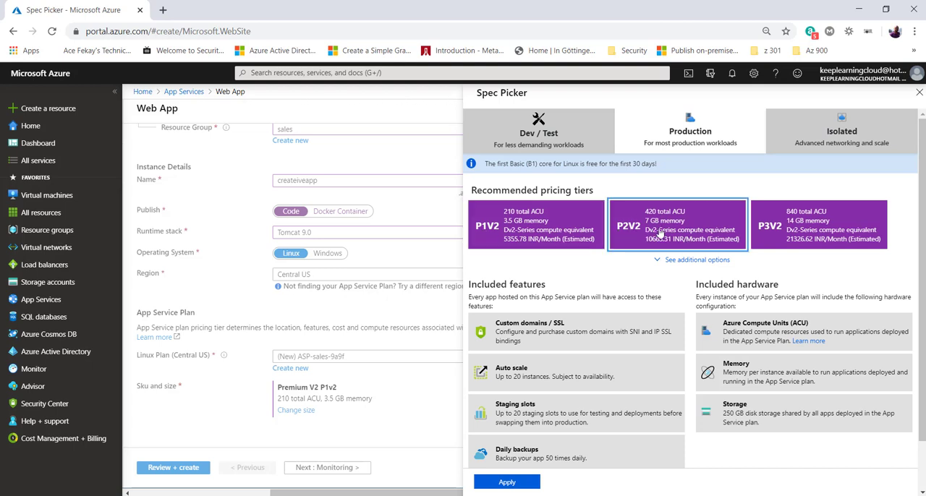
{"action": "left_click", "coordinate": [818, 224]}
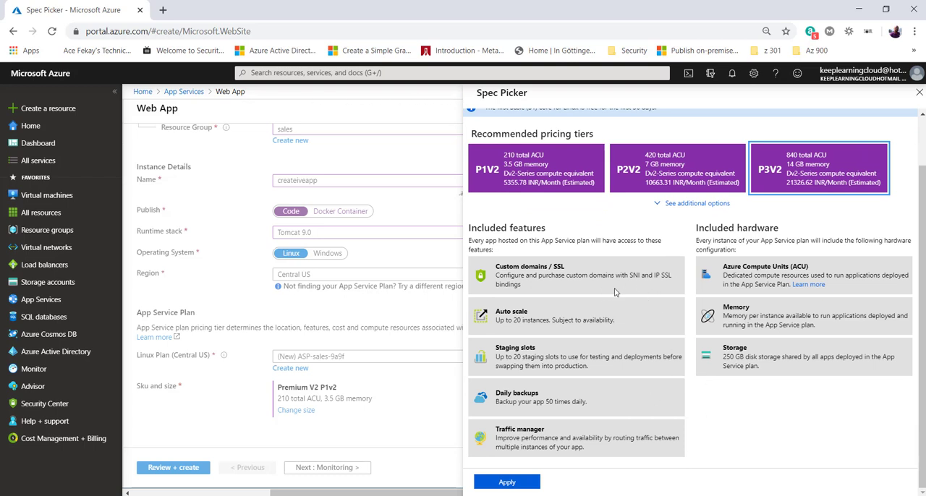
{"action": "left_click", "coordinate": [696, 204]}
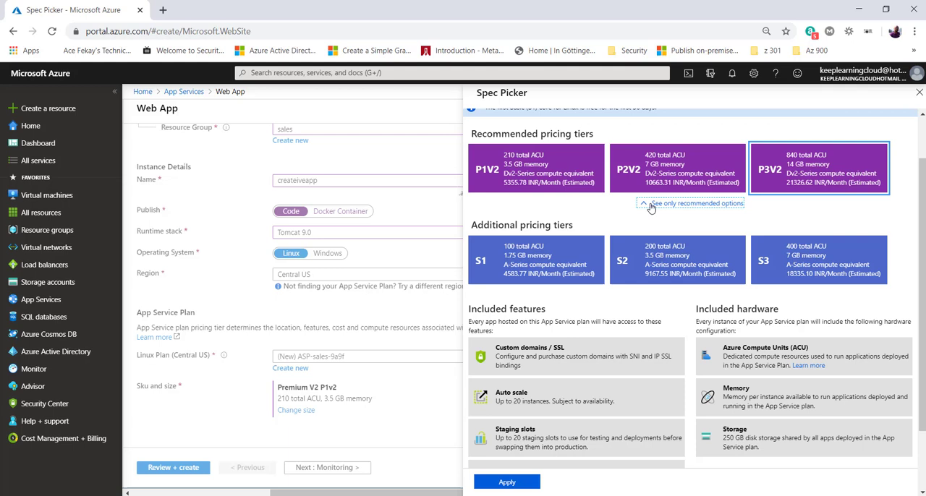
{"action": "mouse_move", "coordinate": [746, 272]}
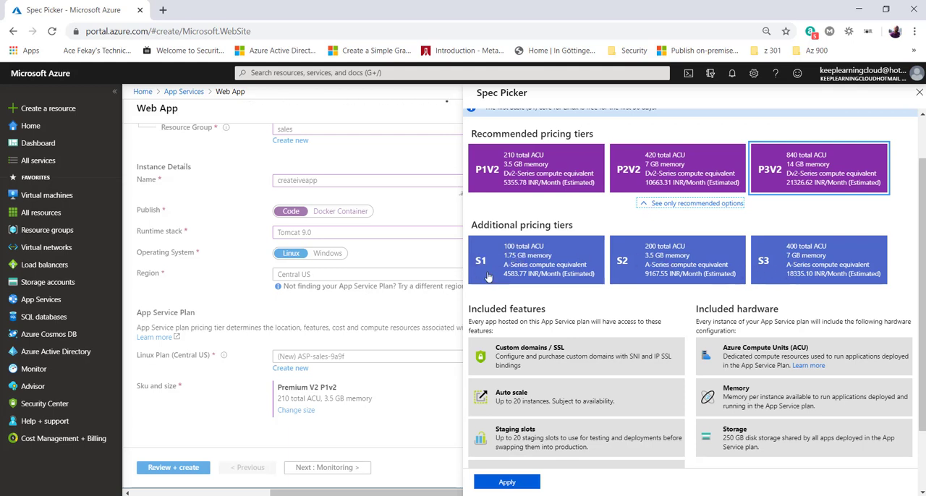
{"action": "mouse_move", "coordinate": [486, 171]}
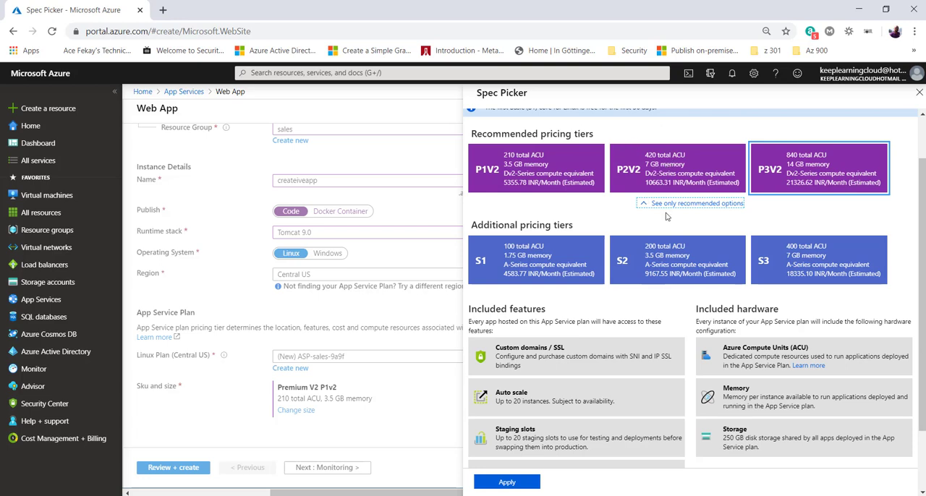
Review Isolated tiers I1, I2 and I3 and their isolated-network features
{"action": "left_click", "coordinate": [842, 131]}
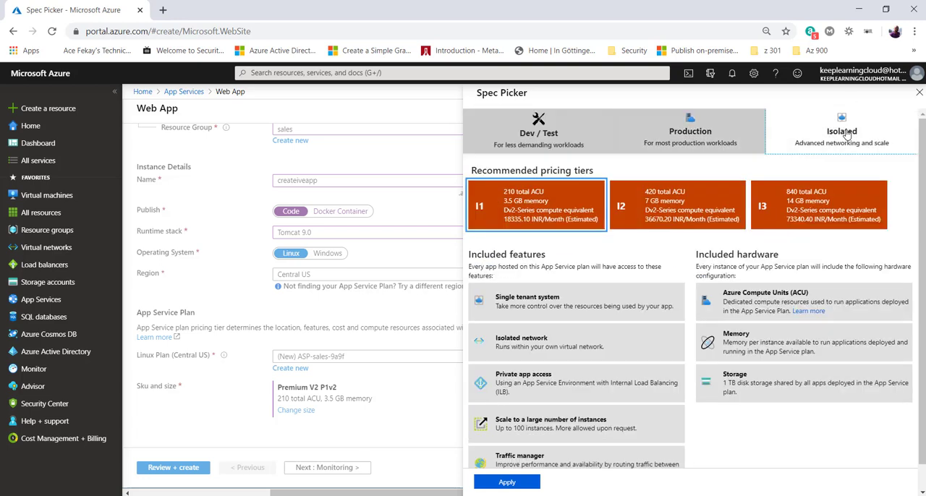
{"action": "mouse_move", "coordinate": [476, 221]}
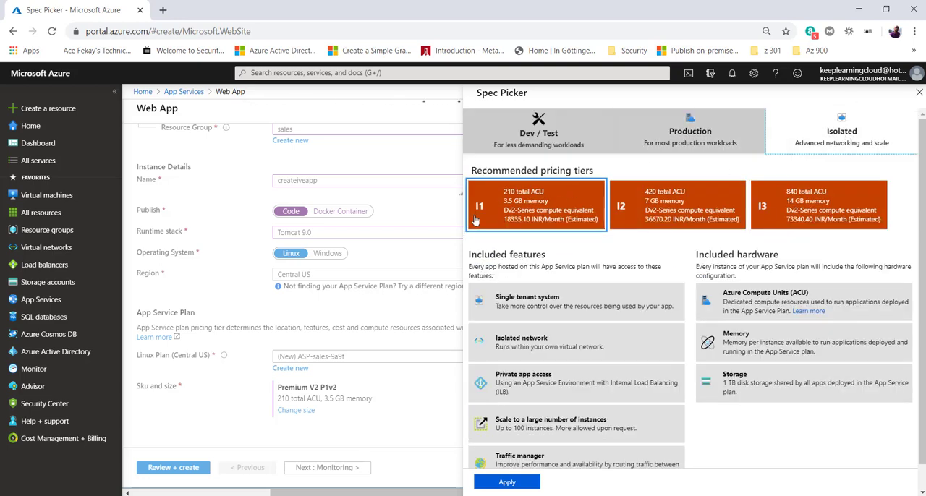
{"action": "mouse_move", "coordinate": [679, 225]}
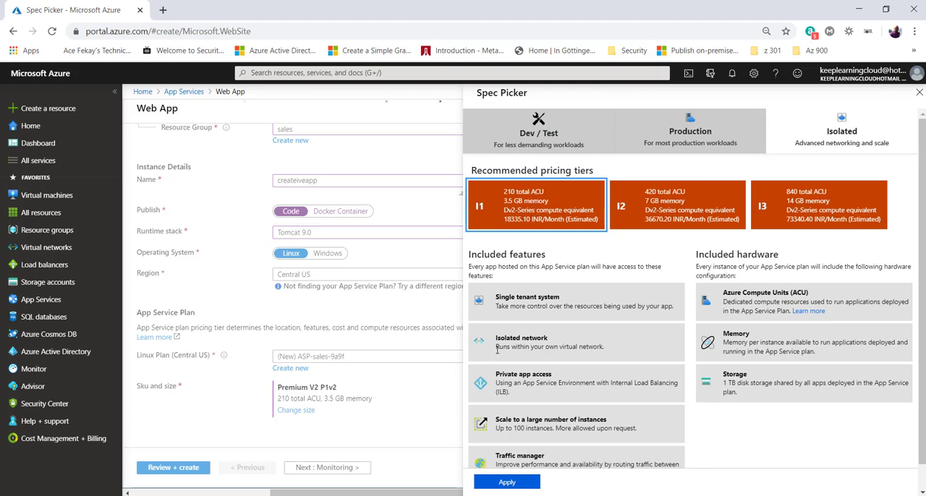
{"action": "double_click", "coordinate": [521, 338]}
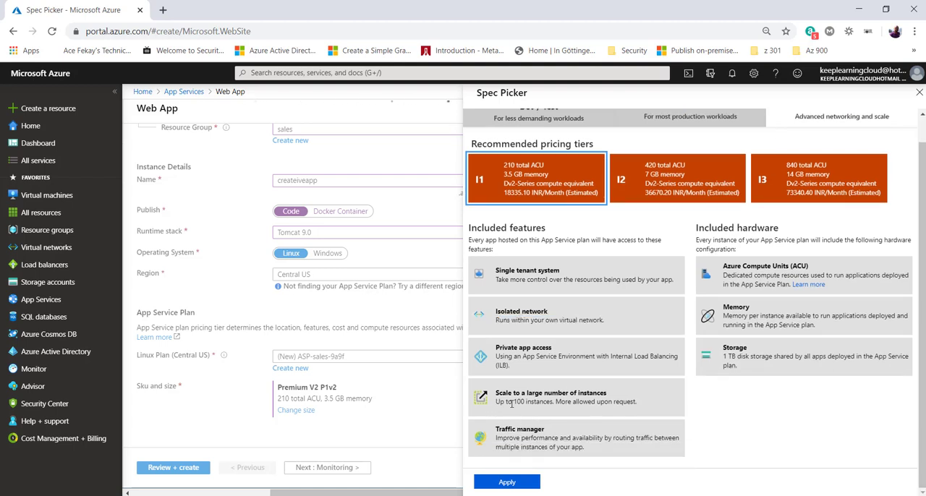
{"action": "double_click", "coordinate": [508, 402]}
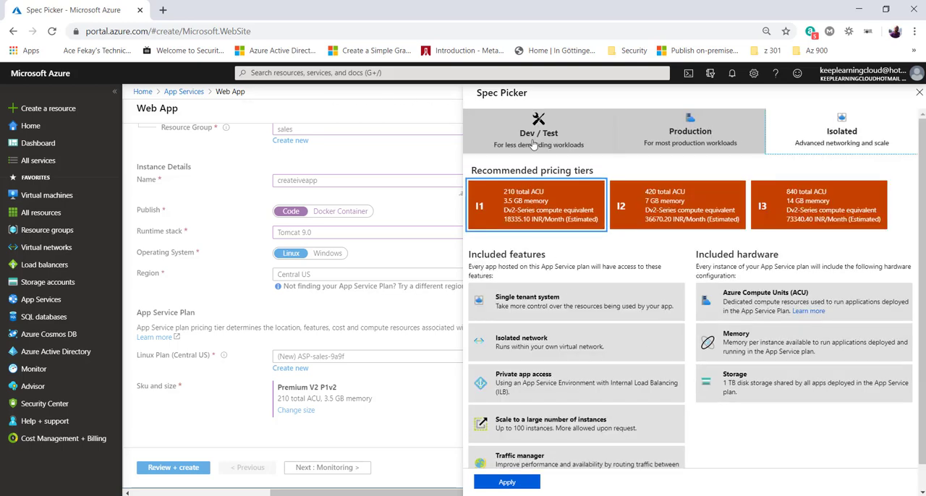
{"action": "left_click", "coordinate": [690, 131]}
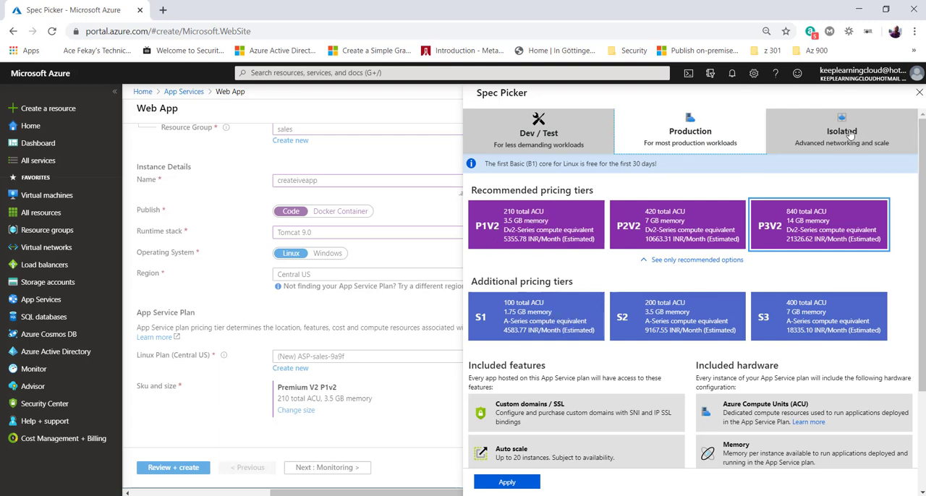
{"action": "left_click", "coordinate": [842, 131]}
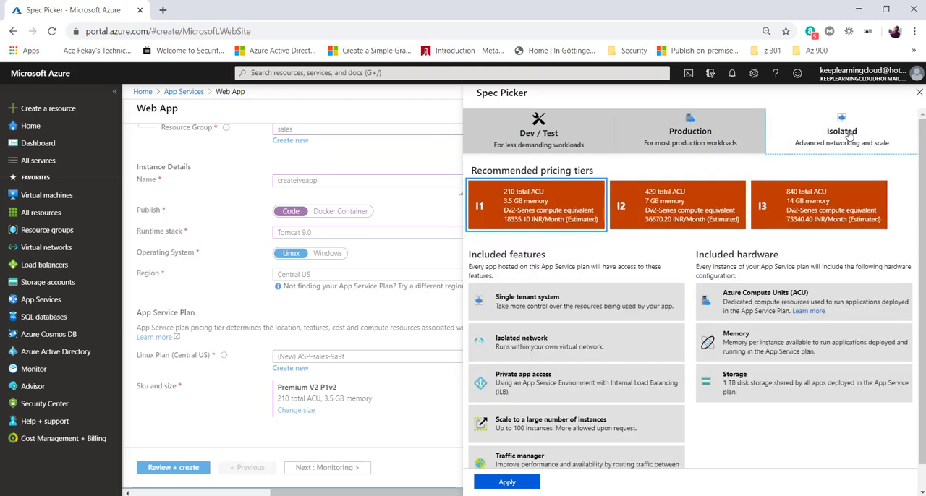